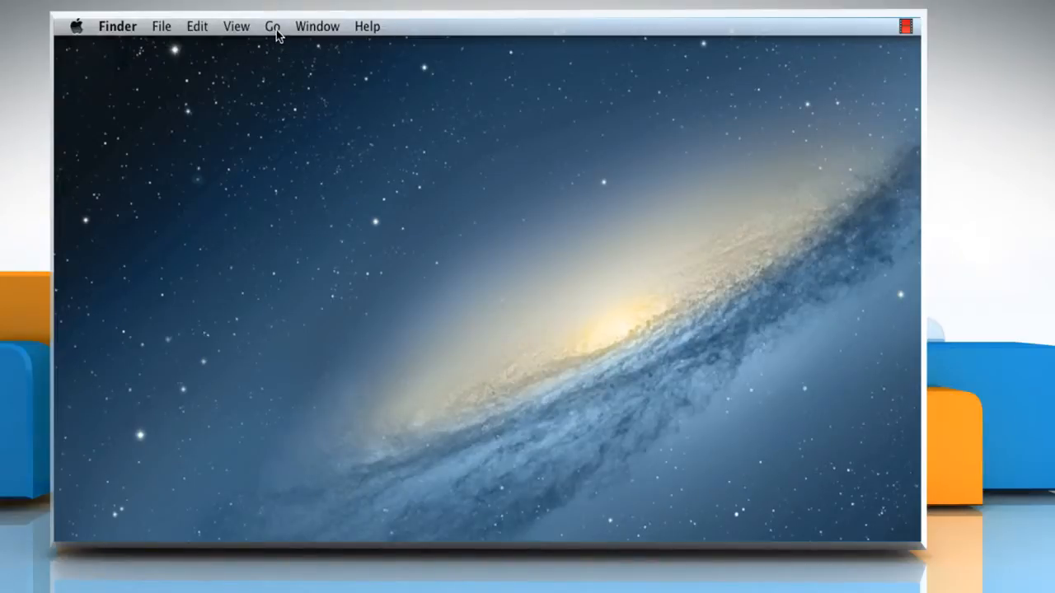
- Go to the Applications folder from Finder's Go menu
left_click(272, 26)
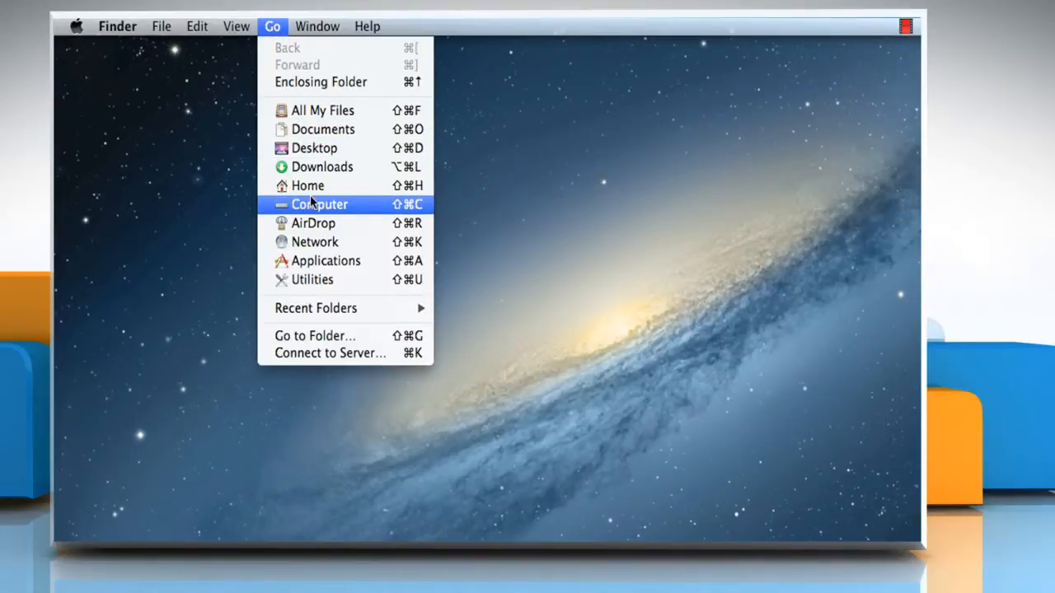
left_click(323, 261)
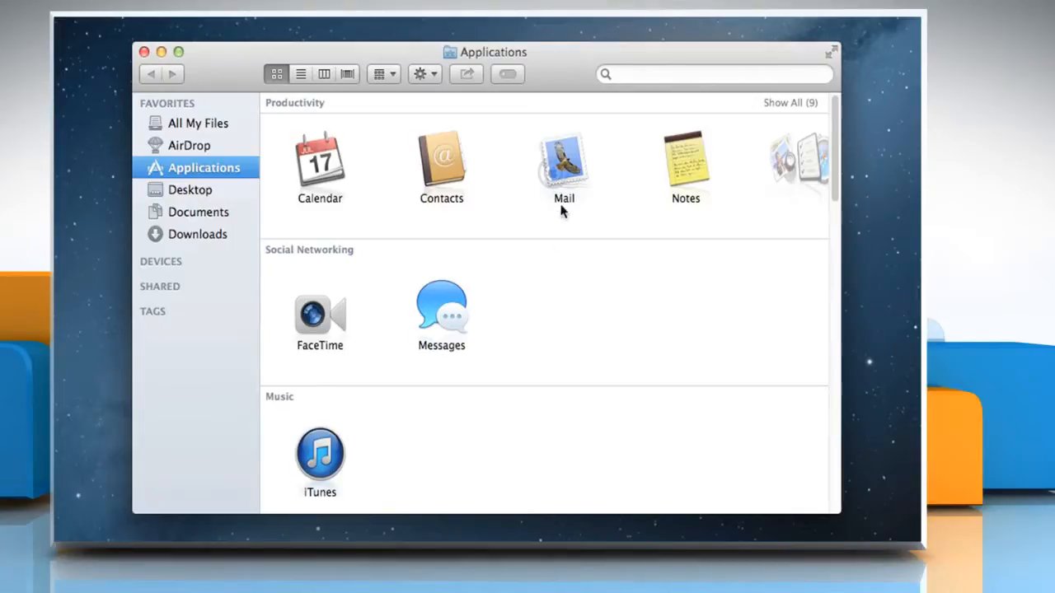
mouse_move(567, 188)
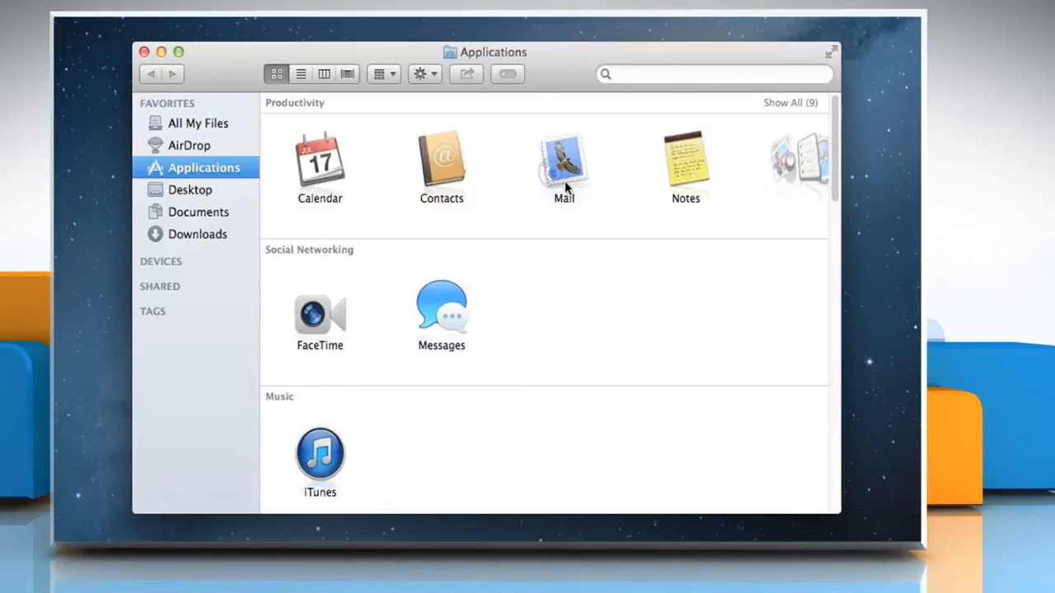
- Launch Mail and select Adam's 'Need Help' message in the inbox
double_click(564, 162)
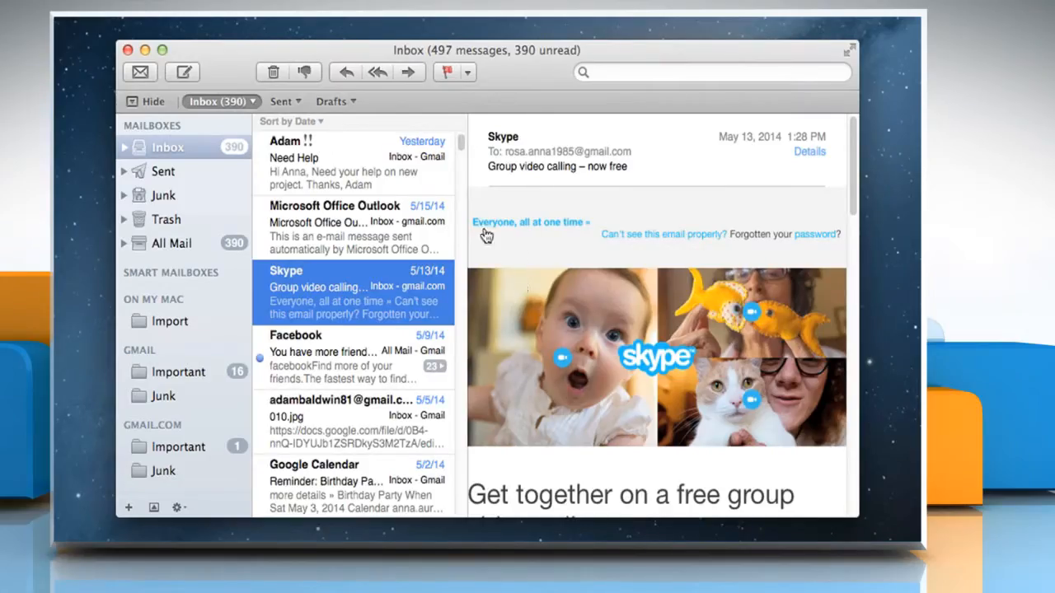
left_click(346, 162)
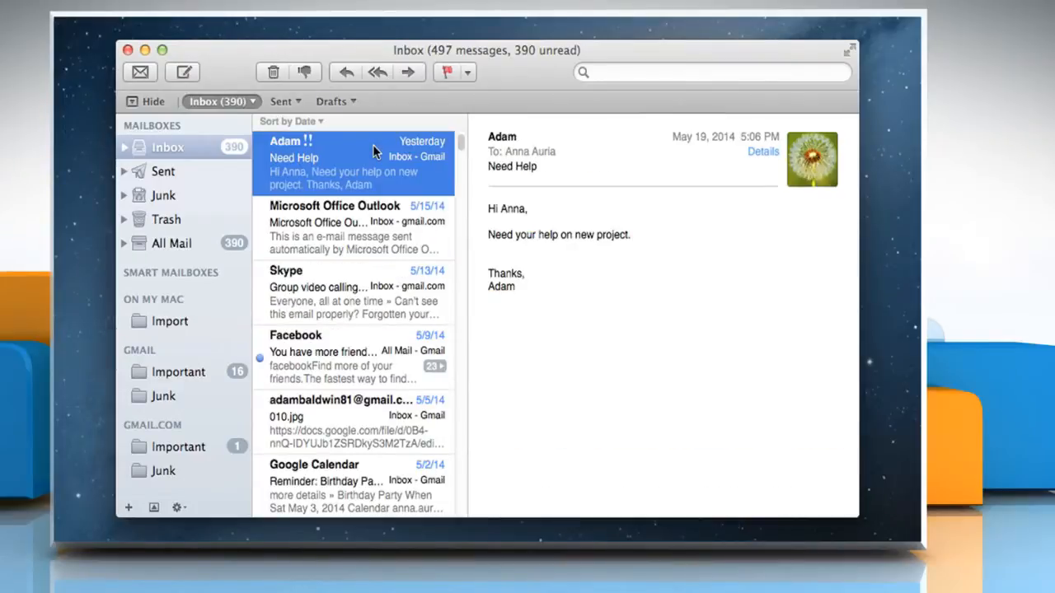
mouse_move(620, 148)
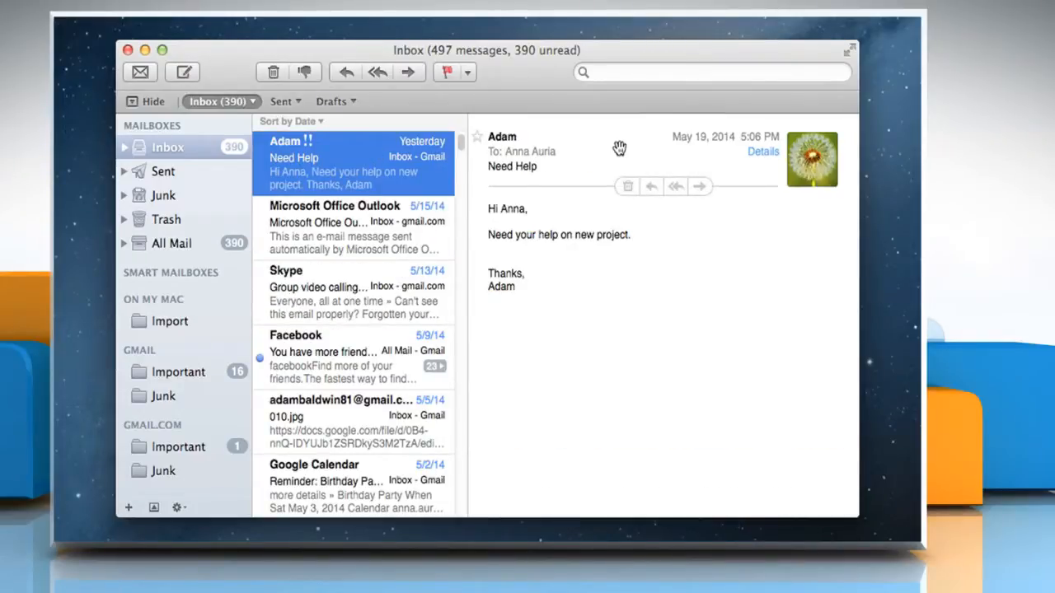
mouse_move(643, 149)
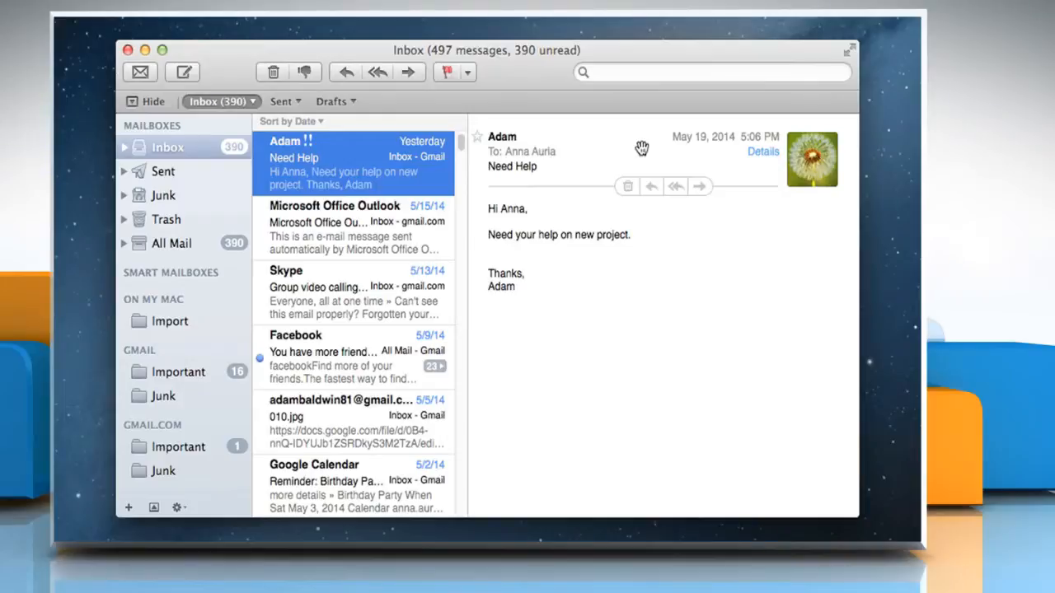
mouse_move(630, 188)
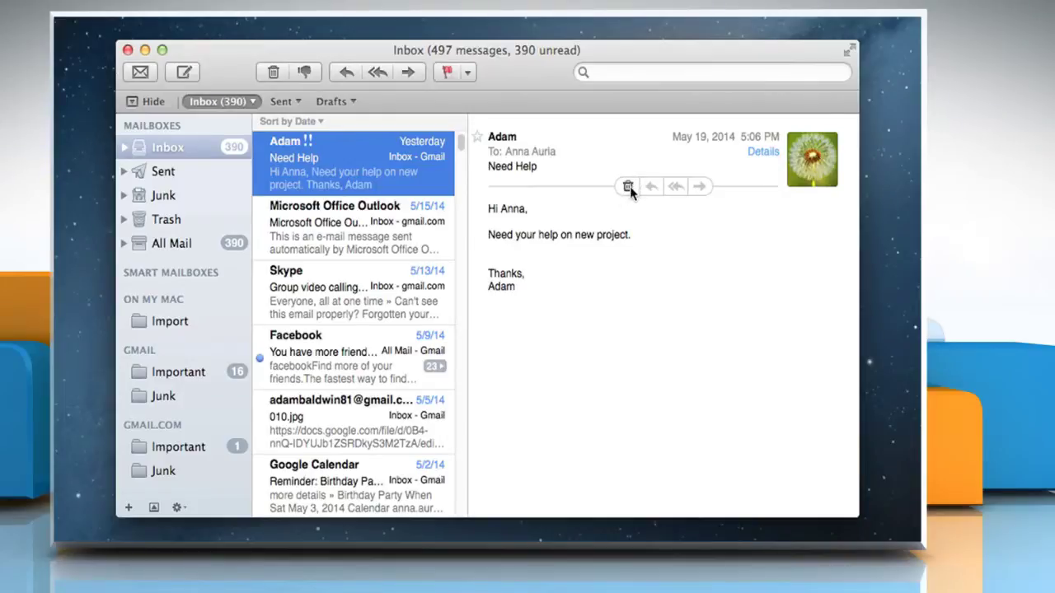
- Delete 'Need Help' and the Microsoft Office Outlook test message via the header trash icon
left_click(626, 187)
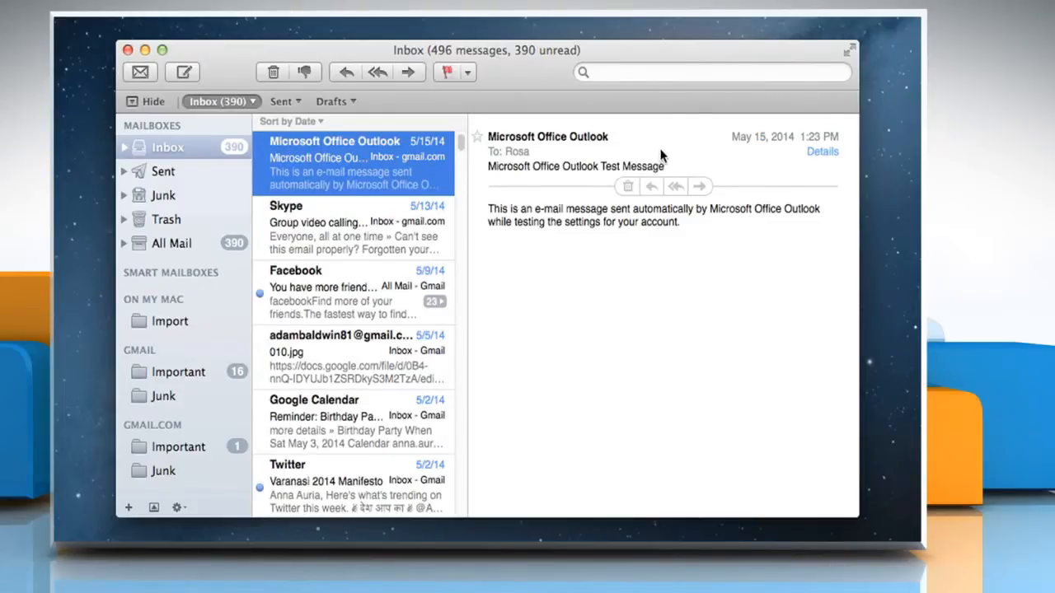
mouse_move(659, 152)
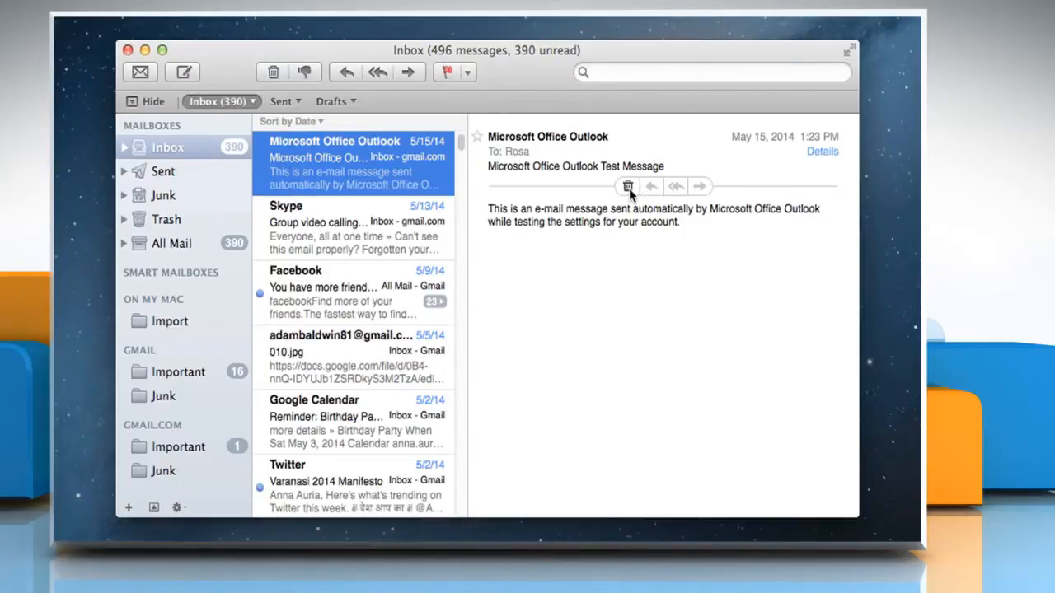
left_click(628, 186)
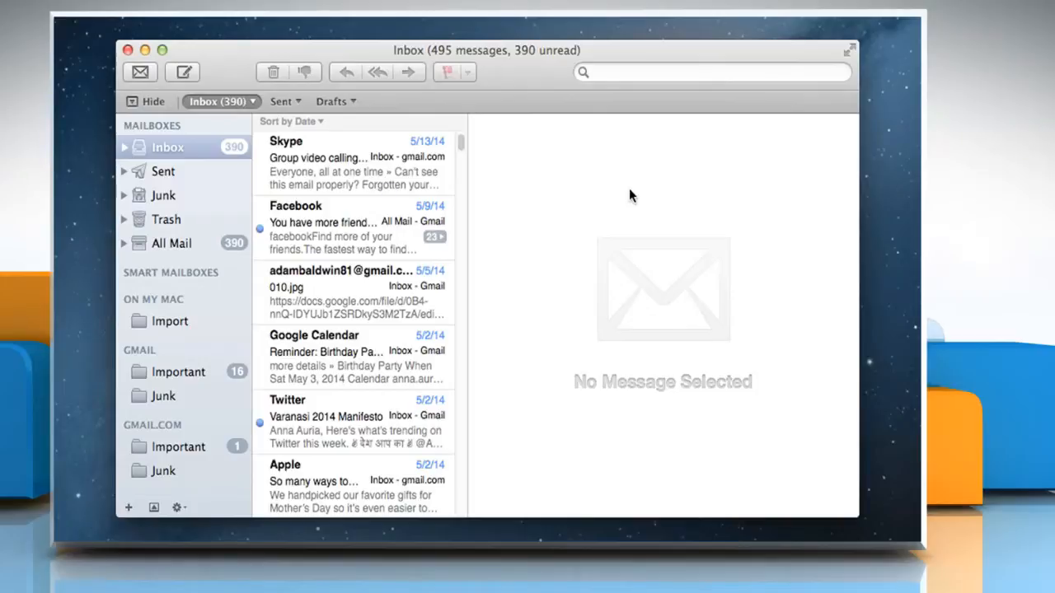
mouse_move(643, 168)
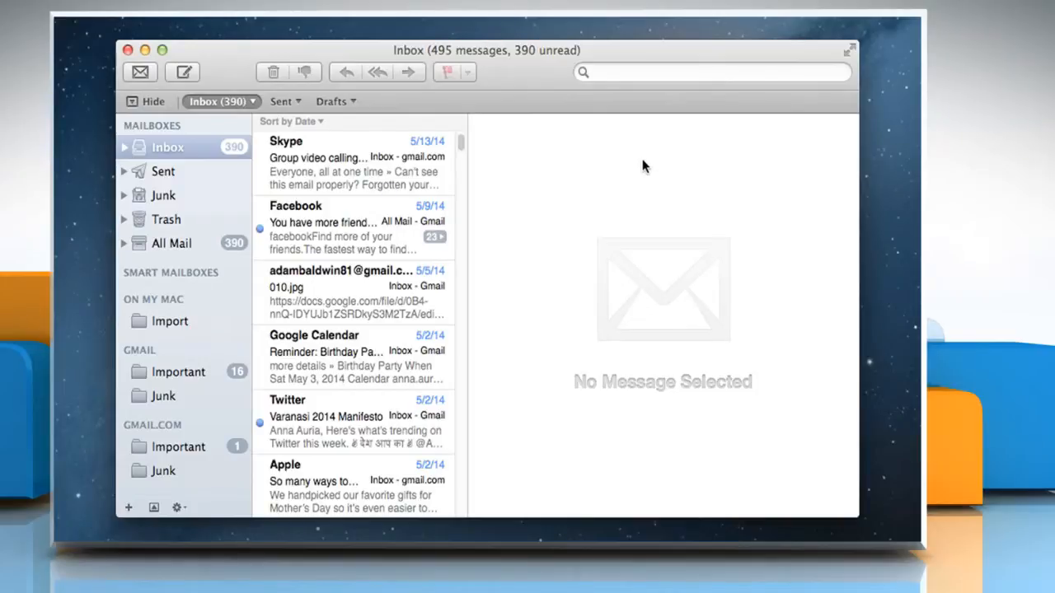